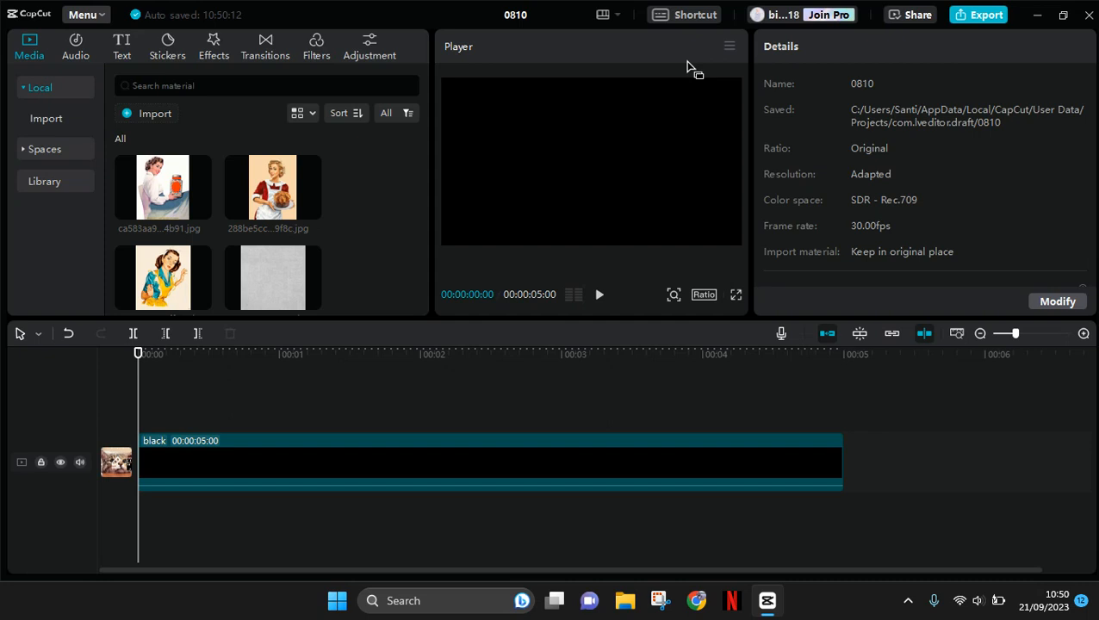
{"action": "mouse_move", "coordinate": [485, 206]}
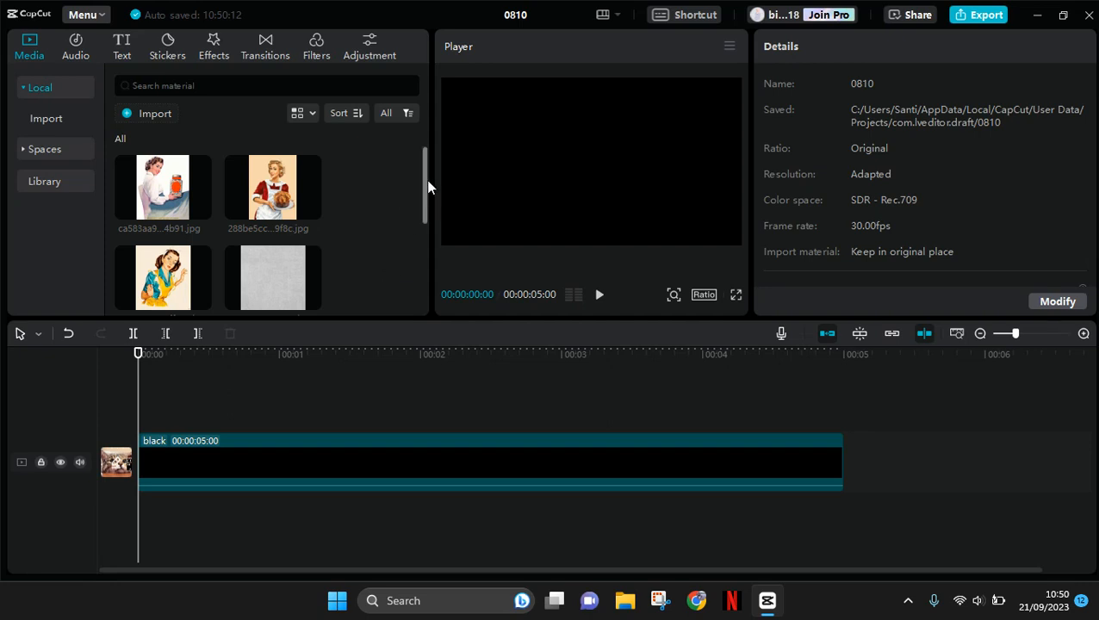
- Show the Default text presets above the five-second black clip
{"action": "left_click", "coordinate": [351, 354]}
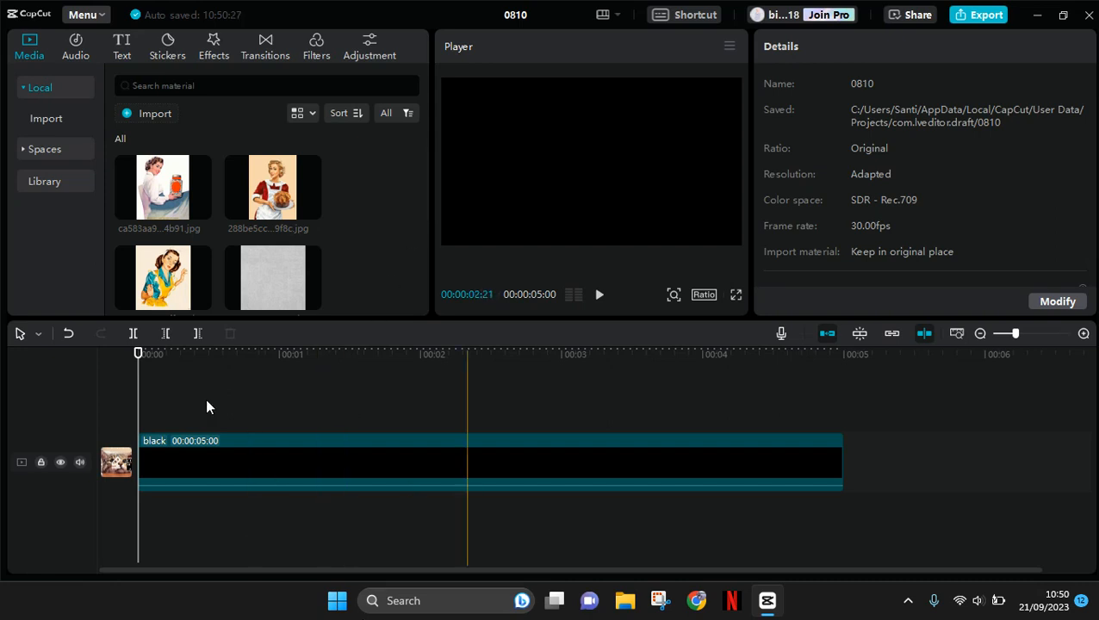
{"action": "left_click", "coordinate": [121, 45]}
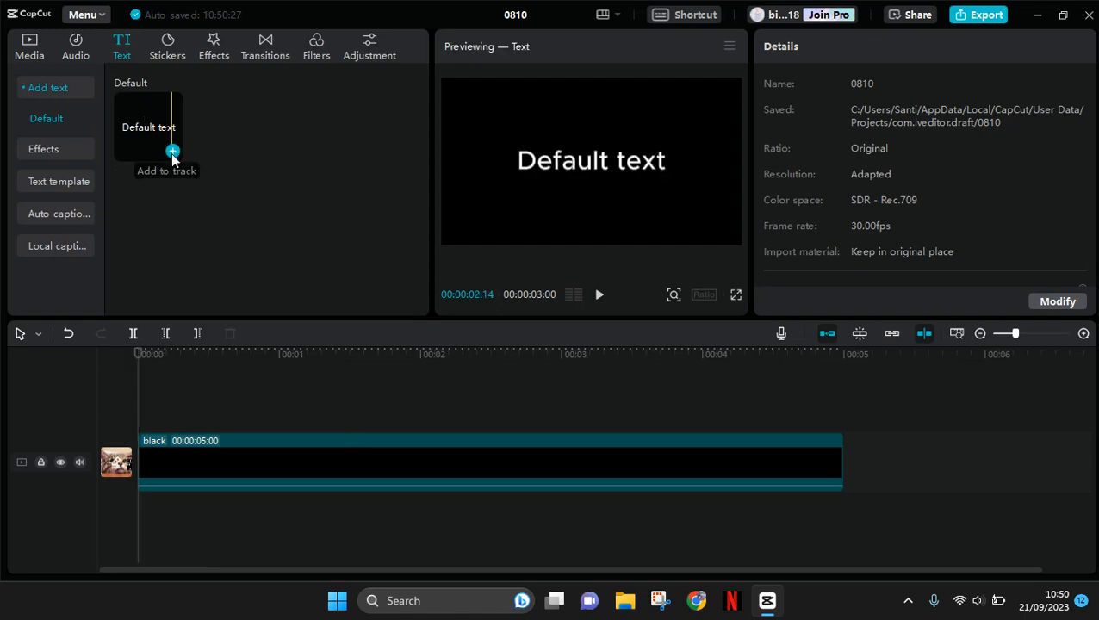
- Add the Default text clip and stretch it to the 5-second mark
{"action": "left_click", "coordinate": [173, 151]}
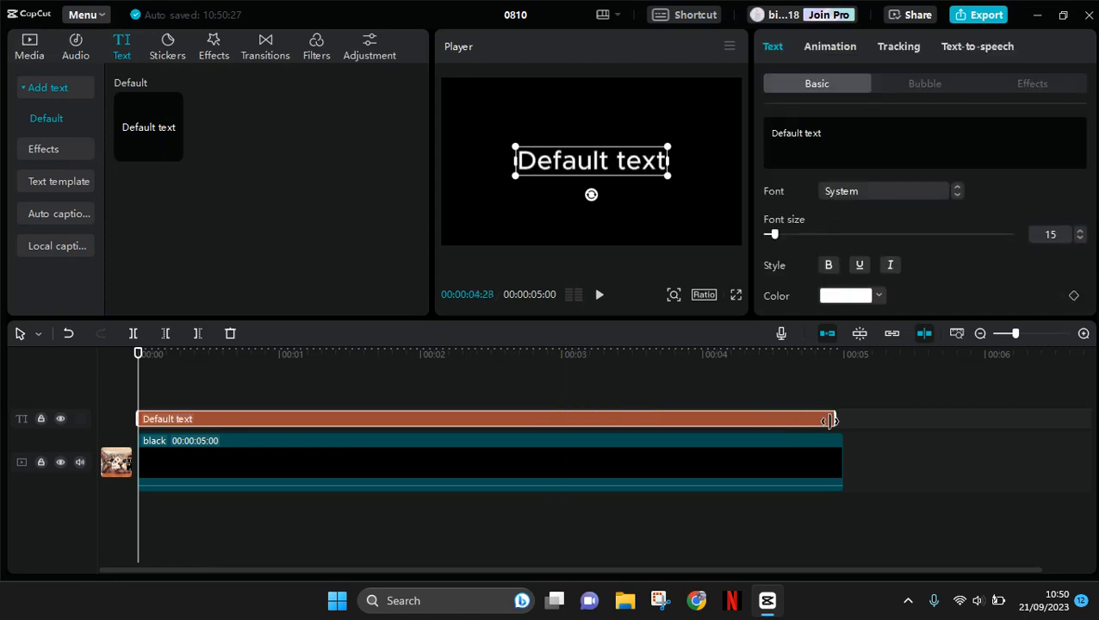
{"action": "left_click_drag", "start_coordinate": [827, 419], "coordinate": [843, 423]}
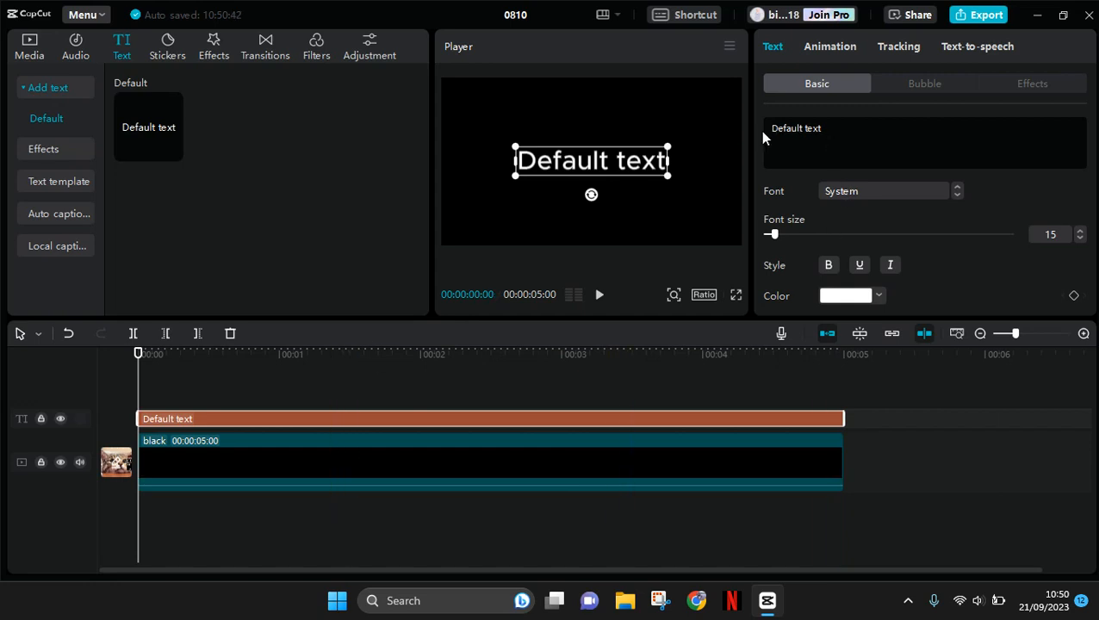
- Replace the placeholder text with MORNING and set the font to Rubik-Medium
{"action": "triple_click", "coordinate": [796, 128]}
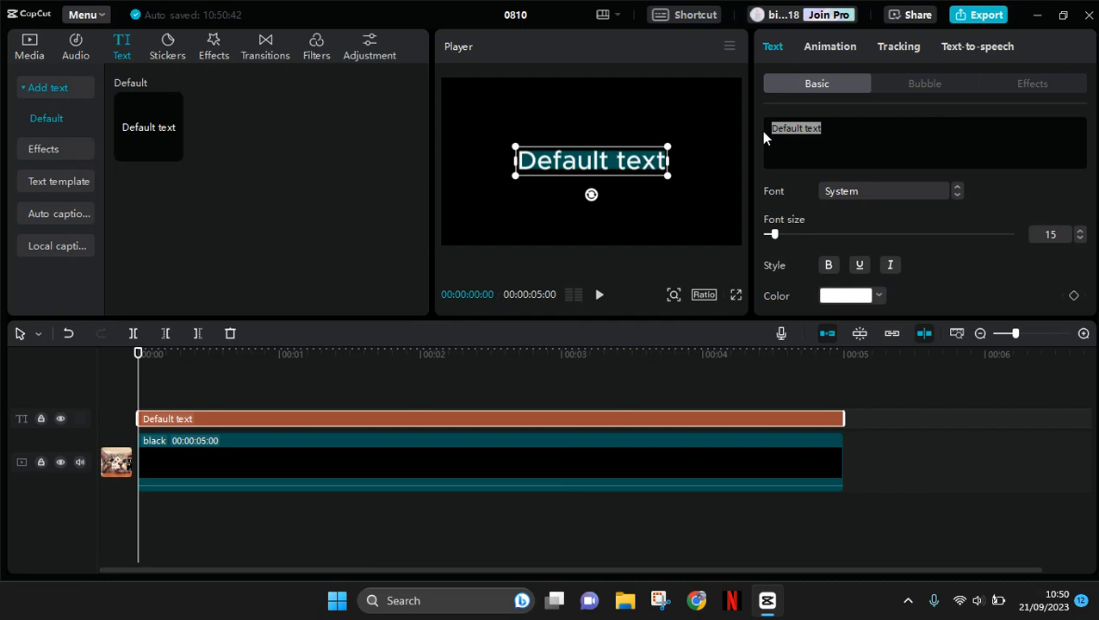
{"action": "type", "text": "MORNING"}
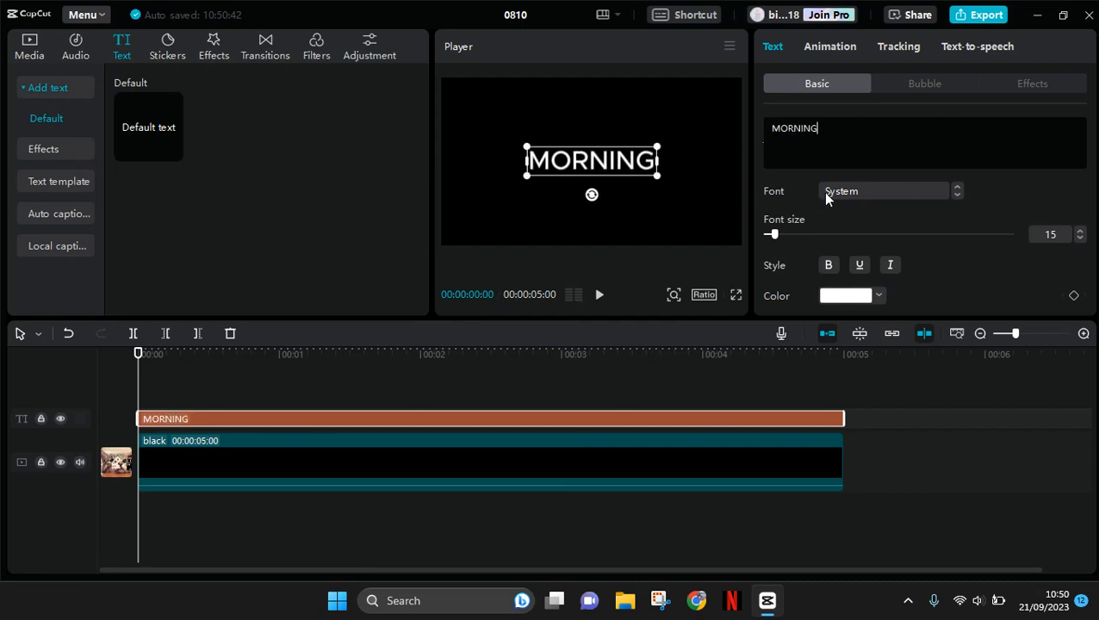
{"action": "left_click", "coordinate": [883, 190]}
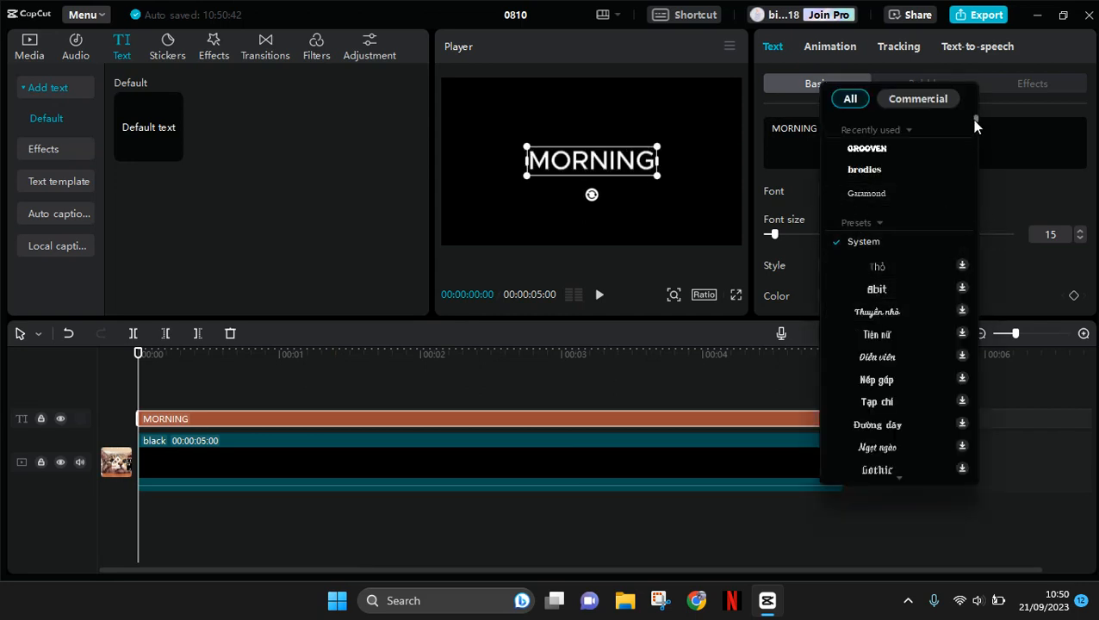
{"action": "scroll", "scroll_direction": "down", "scroll_amount": 3}
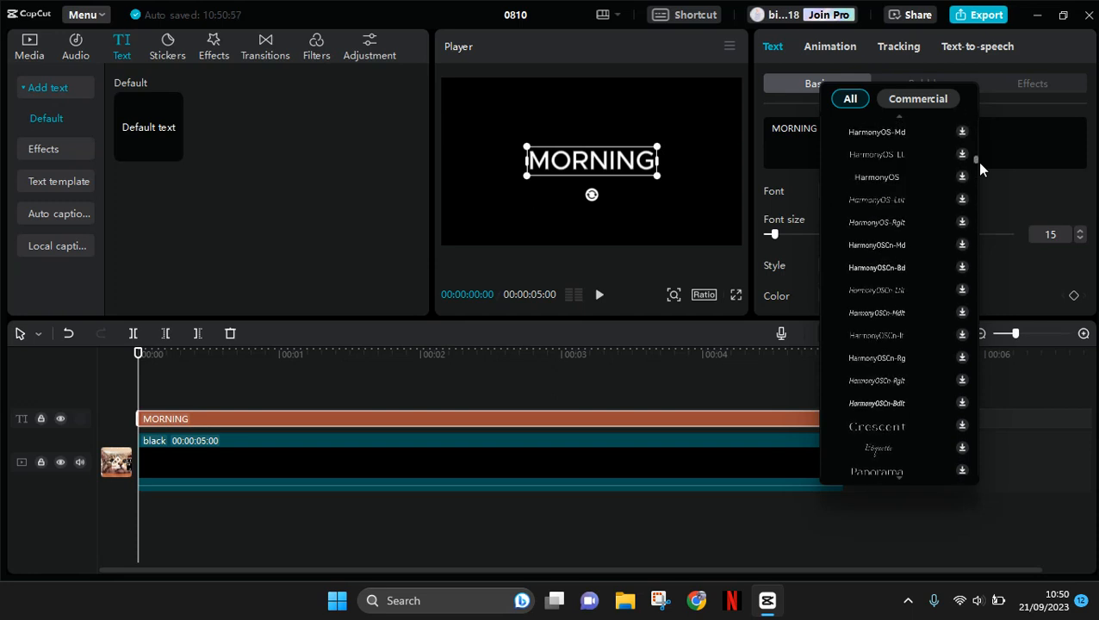
{"action": "scroll", "scroll_direction": "down", "scroll_amount": 3}
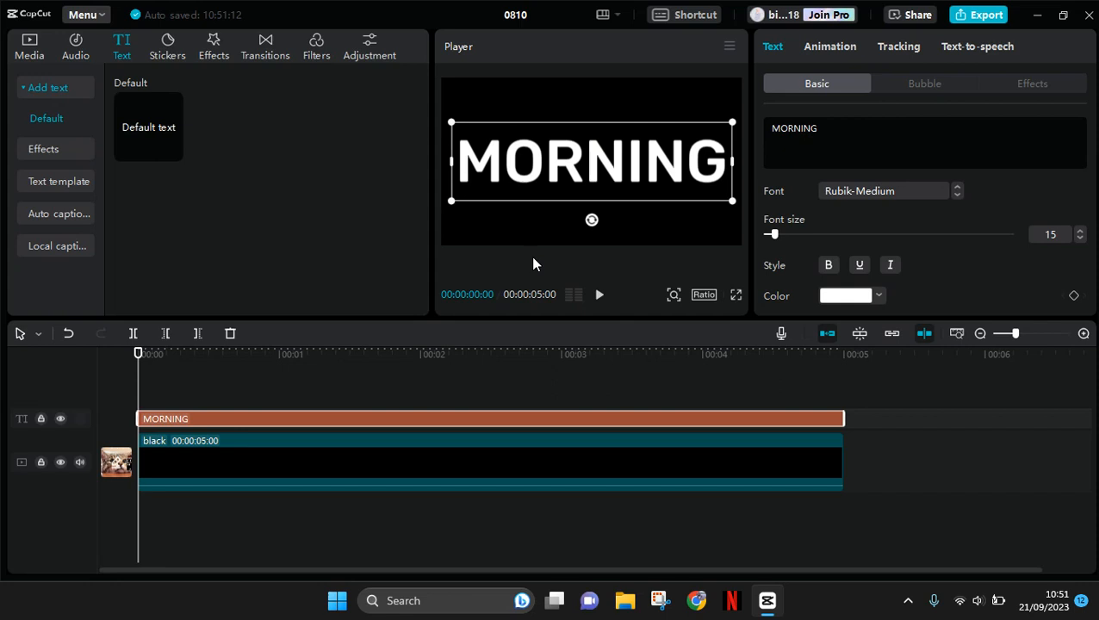
{"action": "mouse_move", "coordinate": [828, 293]}
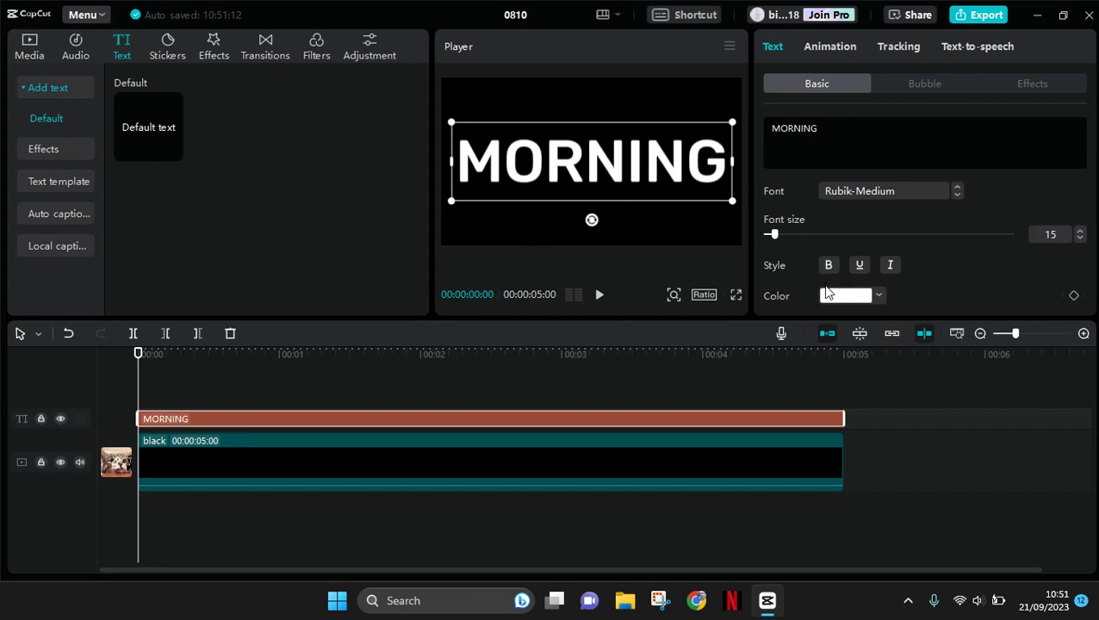
- Color the MORNING title bright green, hex 00FF4B
{"action": "left_click", "coordinate": [846, 295]}
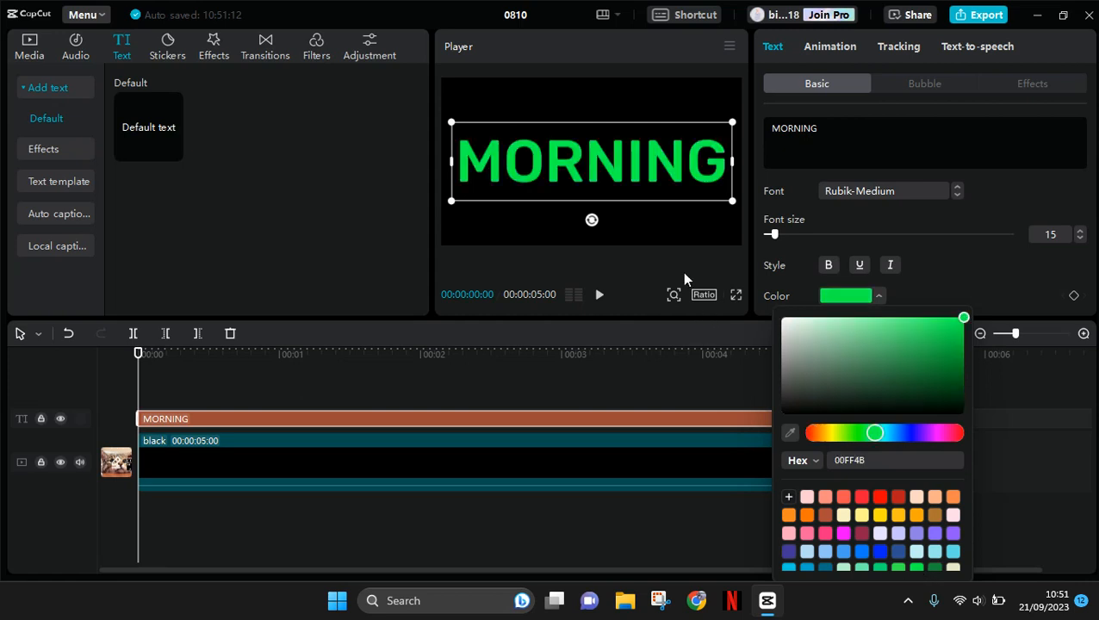
{"action": "left_click", "coordinate": [407, 209]}
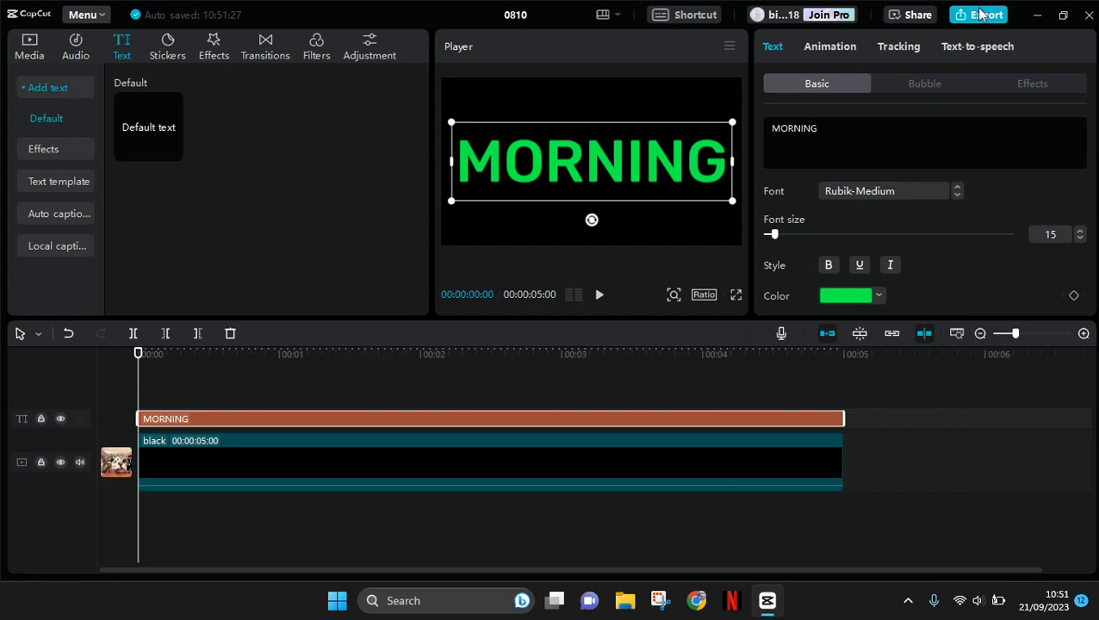
- Export the title as a 480P, 30fps MP4 and close the finished export window
{"action": "left_click", "coordinate": [976, 14]}
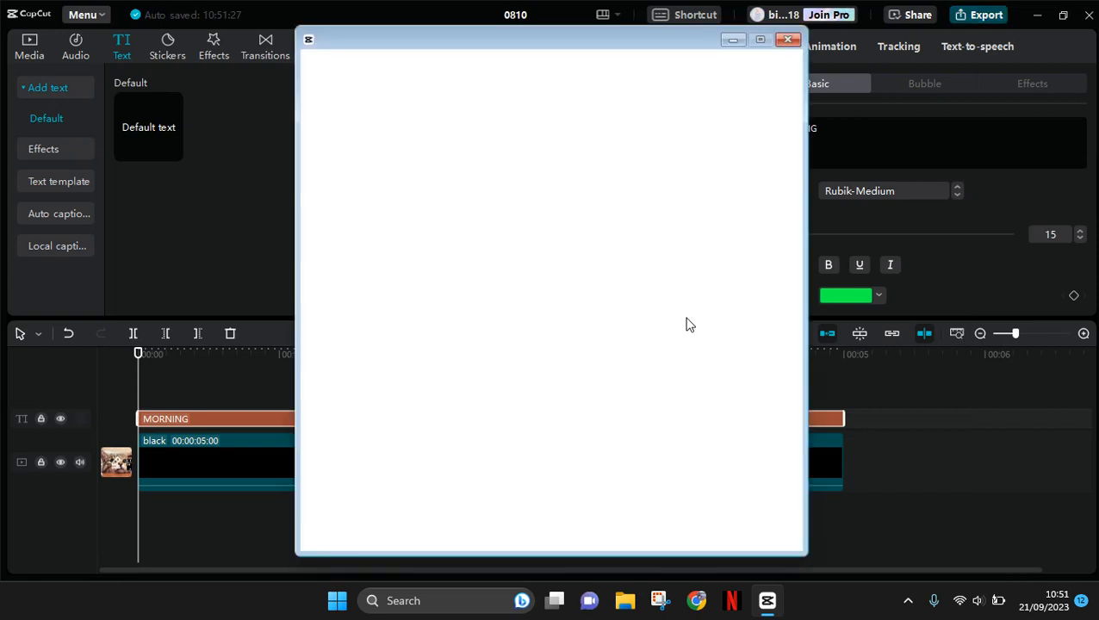
{"action": "left_click", "coordinate": [979, 14]}
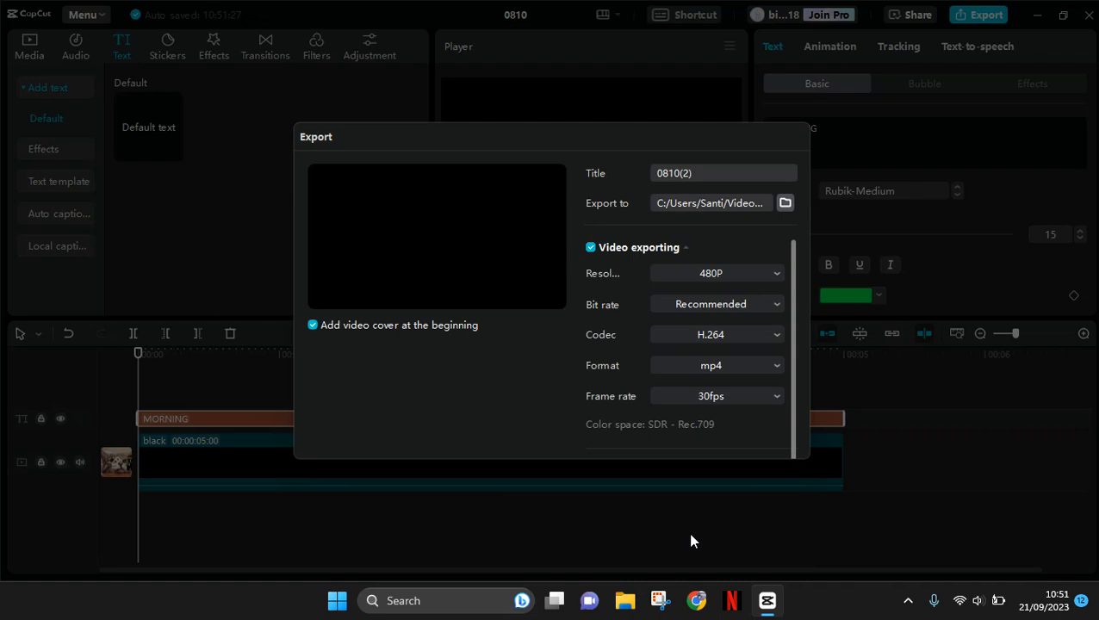
{"action": "left_click", "coordinate": [979, 15]}
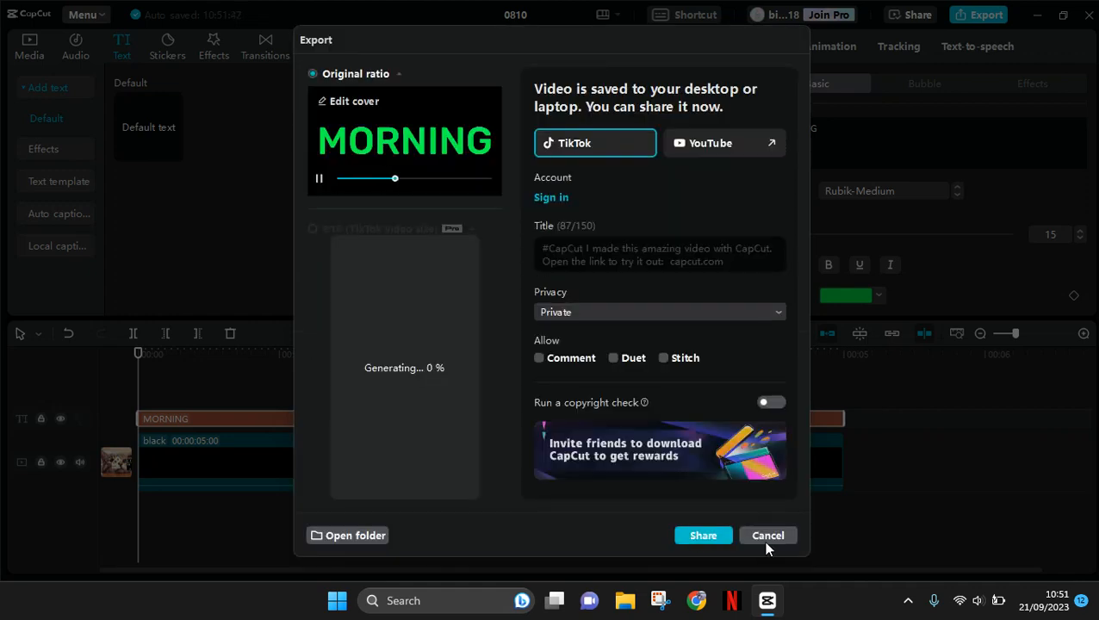
{"action": "left_click", "coordinate": [767, 535]}
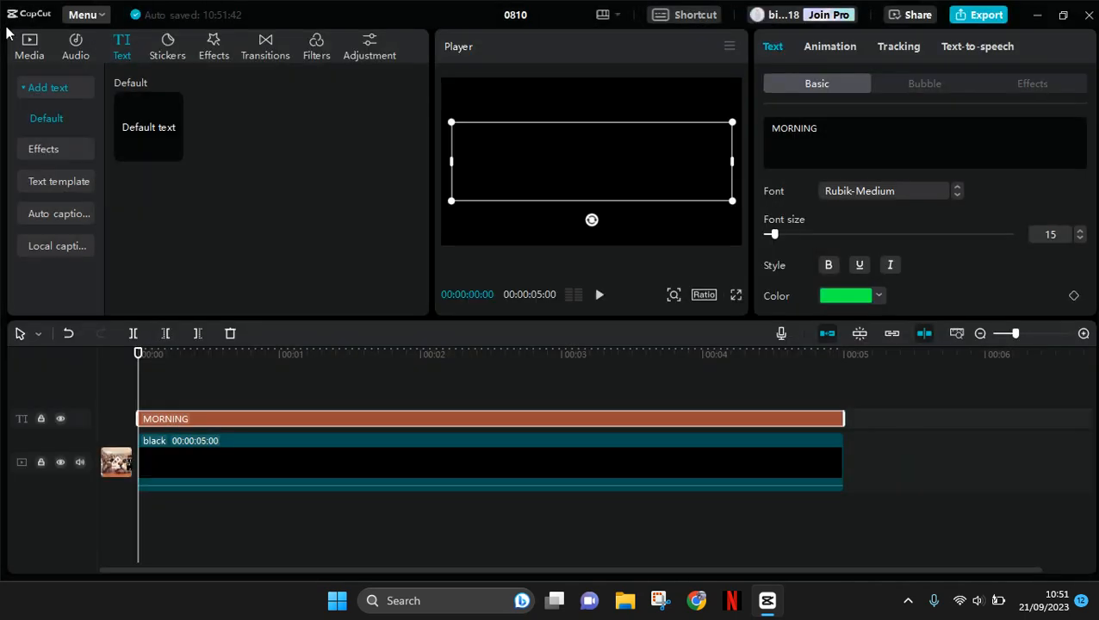
- Add the ten-second aerial beach stock clip from the Media Library to the timeline
{"action": "left_click", "coordinate": [31, 46]}
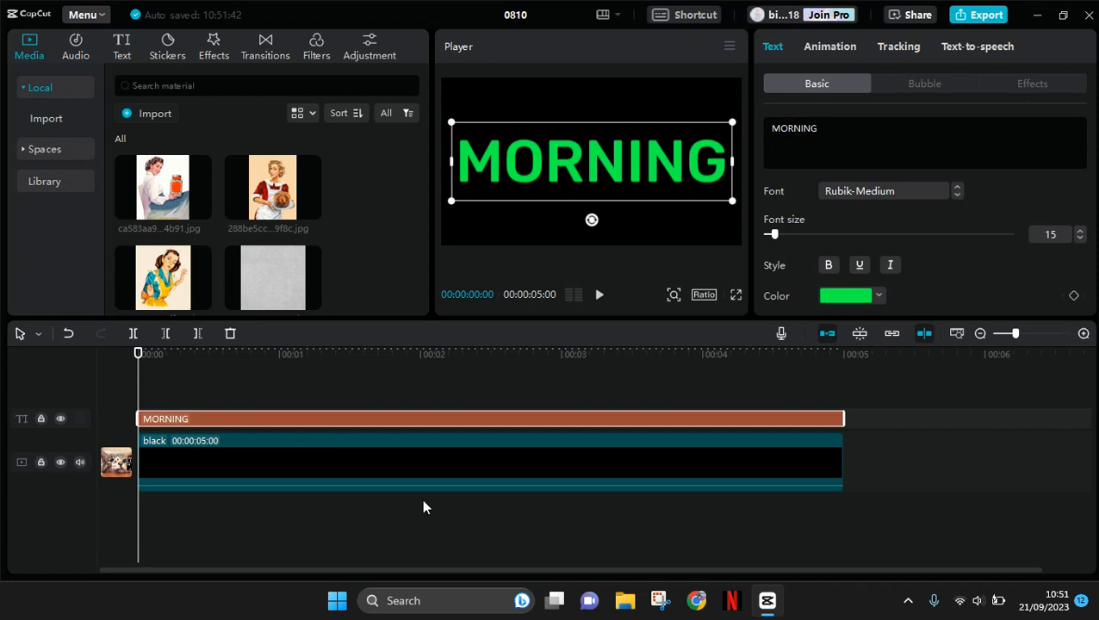
{"action": "left_click", "coordinate": [428, 354]}
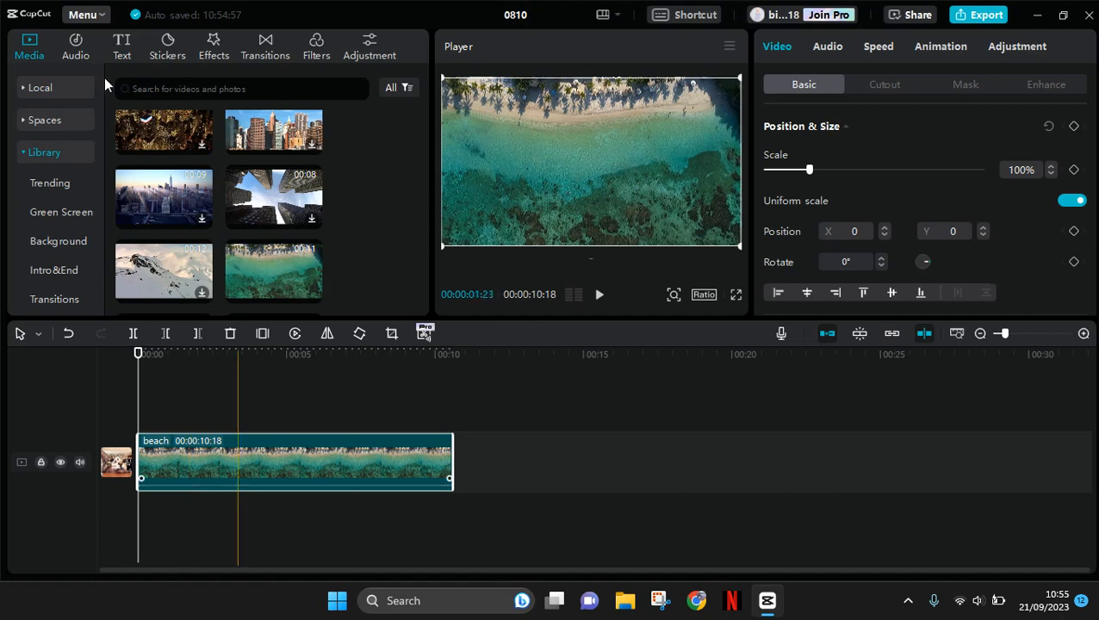
{"action": "left_click", "coordinate": [40, 87]}
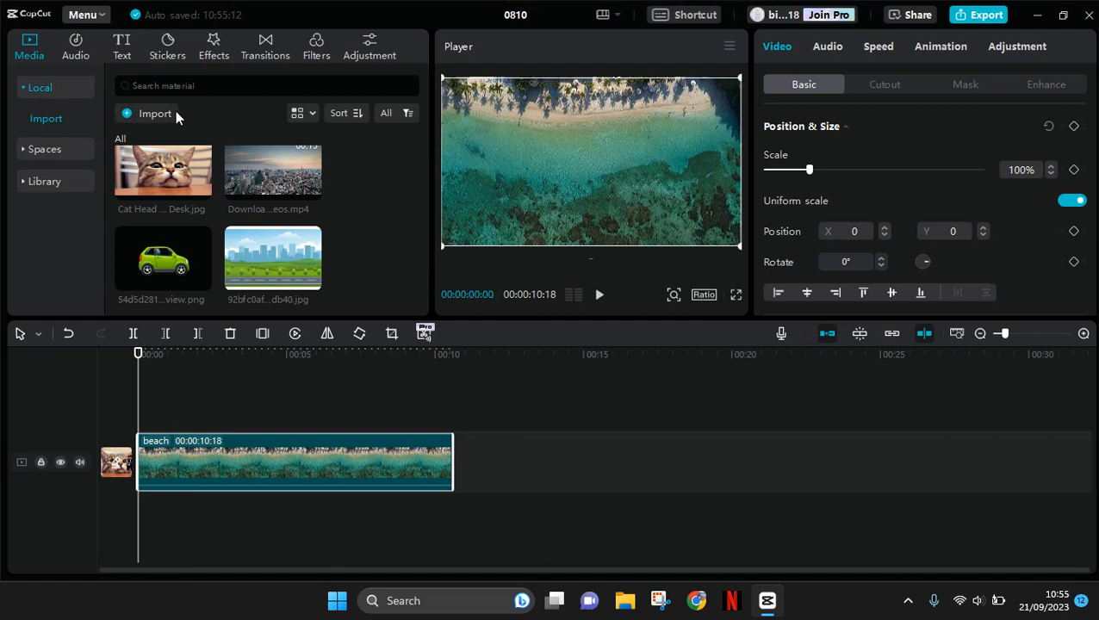
- Import 0810(2).mp4 from the Videos folder and layer it above the beach clip
{"action": "left_click", "coordinate": [155, 113]}
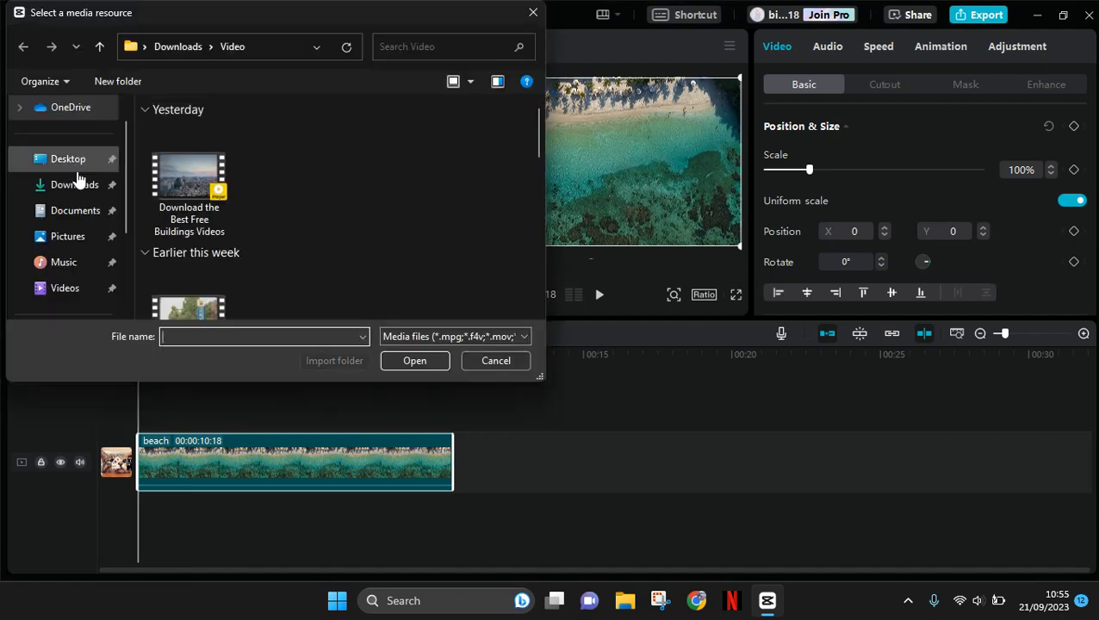
{"action": "left_click", "coordinate": [63, 288]}
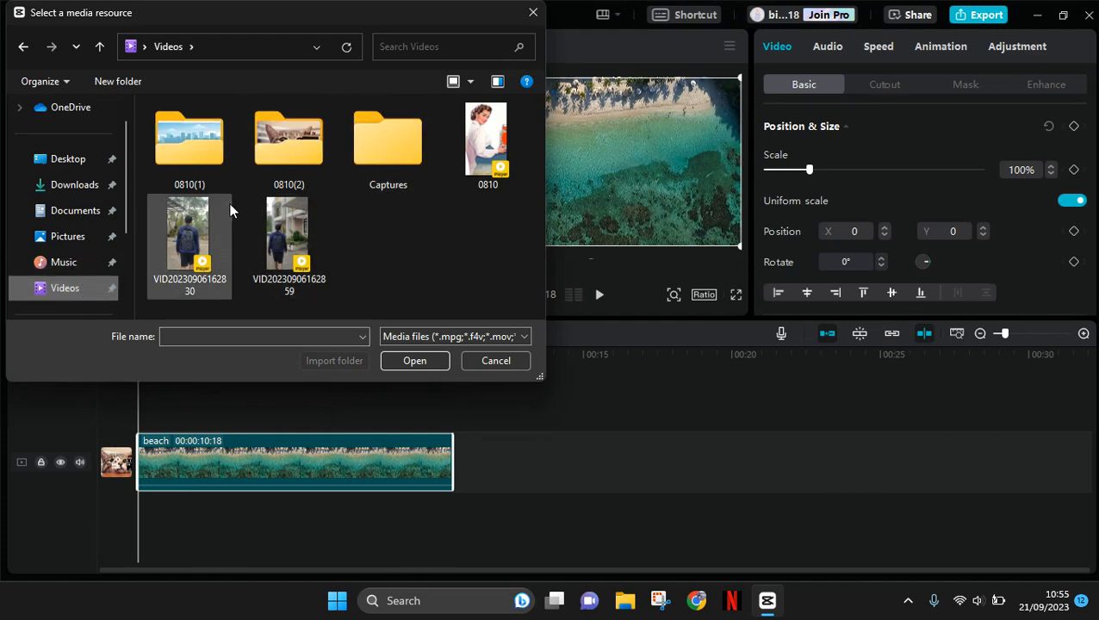
{"action": "left_click", "coordinate": [189, 243]}
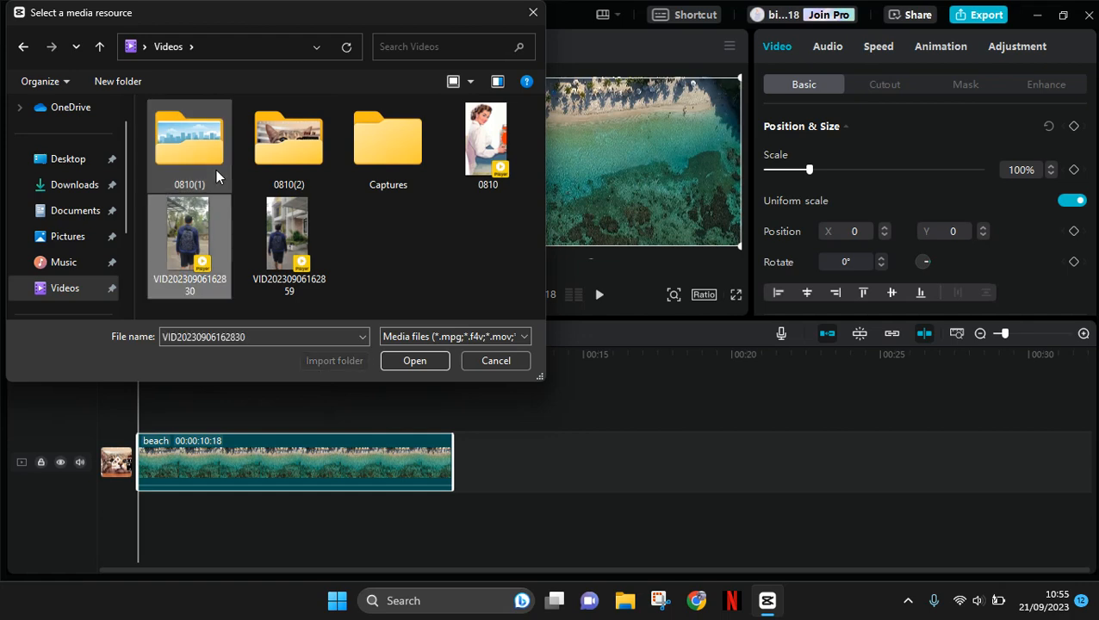
{"action": "left_click", "coordinate": [488, 138]}
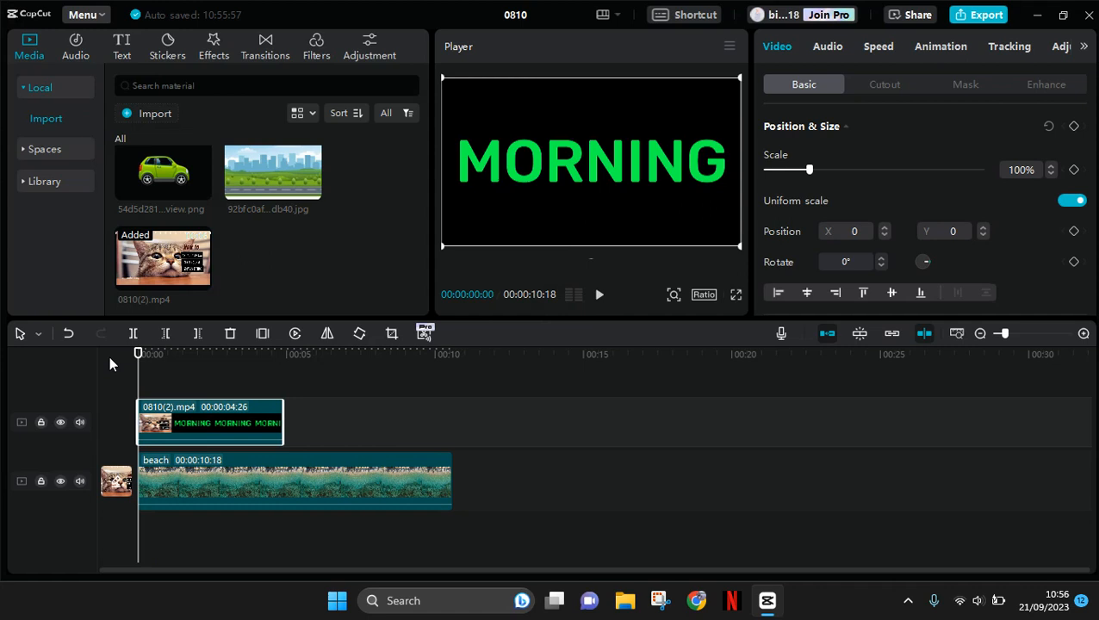
{"action": "mouse_move", "coordinate": [168, 422]}
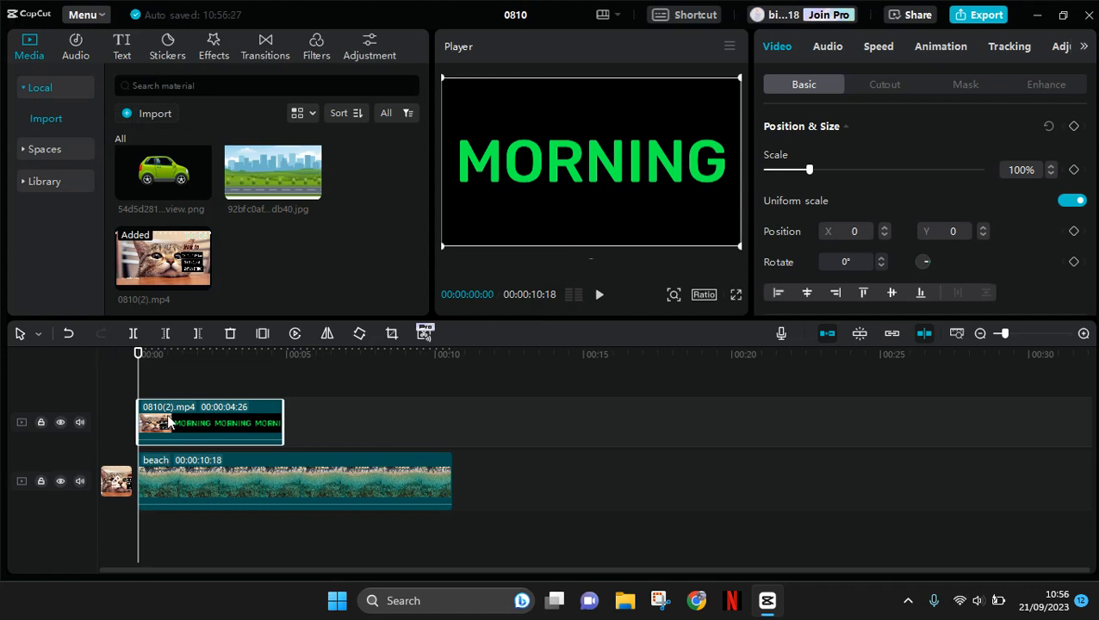
- Select the 0810(2).mp4 MORNING clip to show its Cutout settings
{"action": "left_click", "coordinate": [884, 84]}
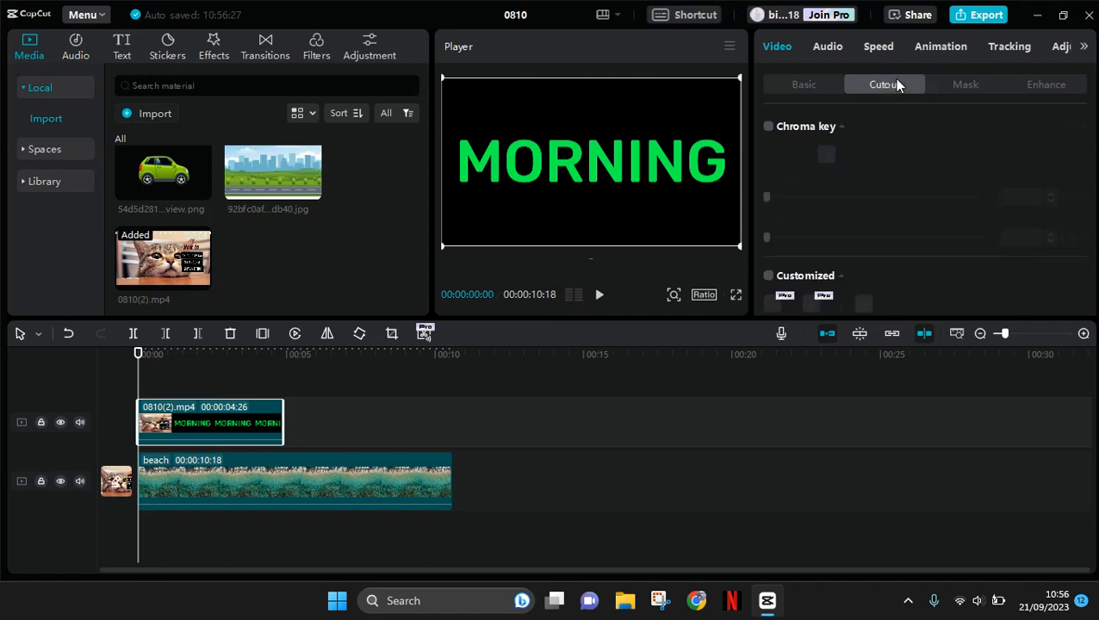
{"action": "mouse_move", "coordinate": [770, 130]}
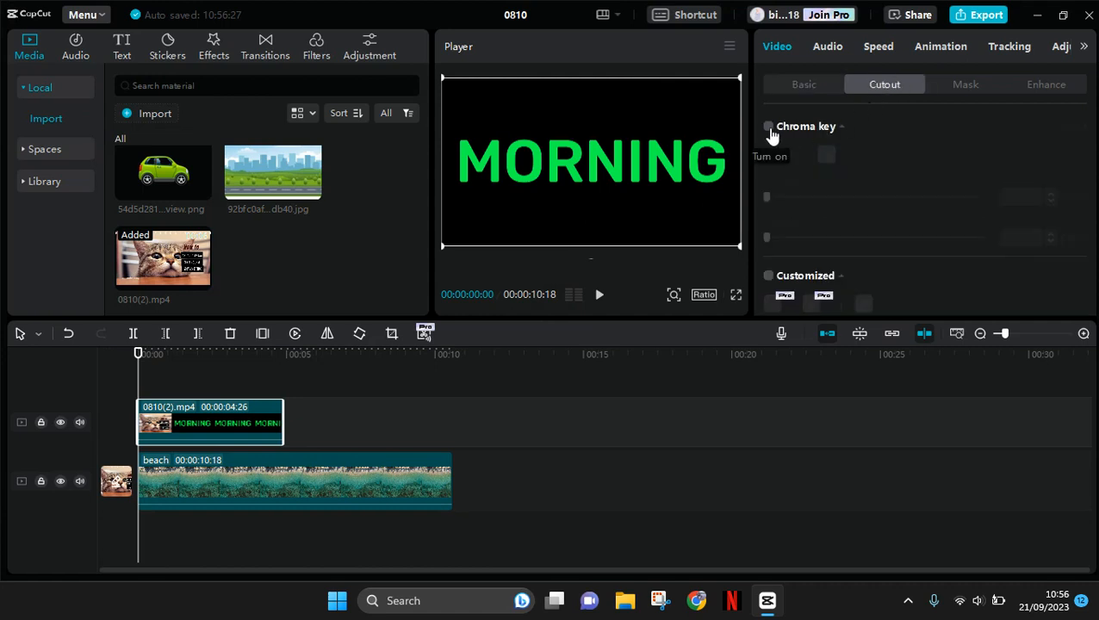
- Enable chroma key, sample the green letters, and set Strength and Shadow to 100
{"action": "left_click", "coordinate": [769, 126]}
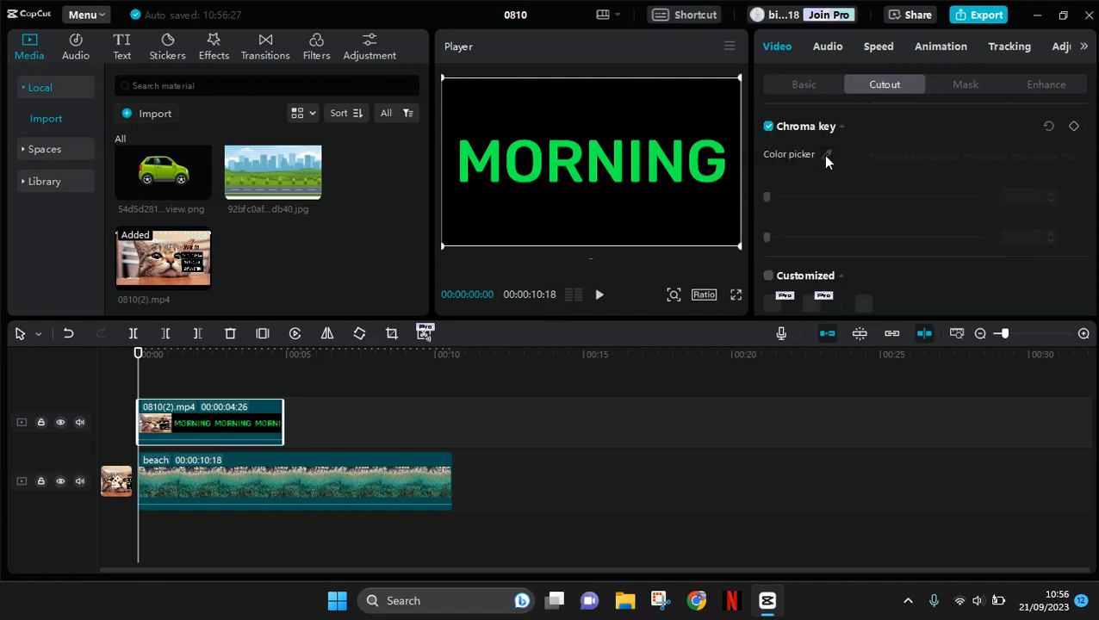
{"action": "left_click", "coordinate": [826, 154]}
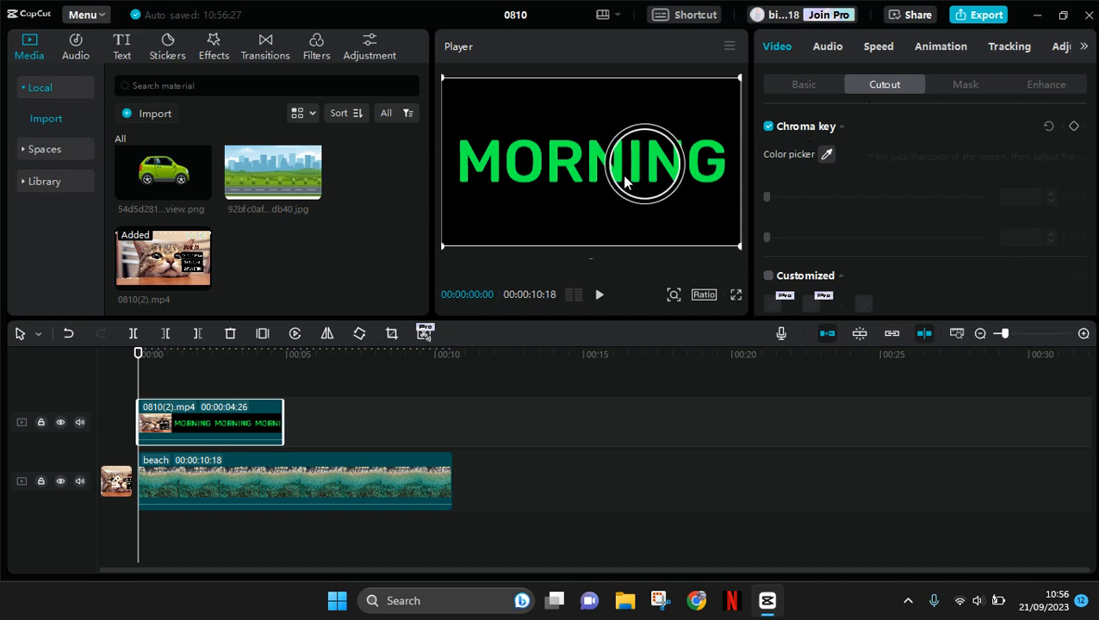
{"action": "left_click", "coordinate": [621, 181]}
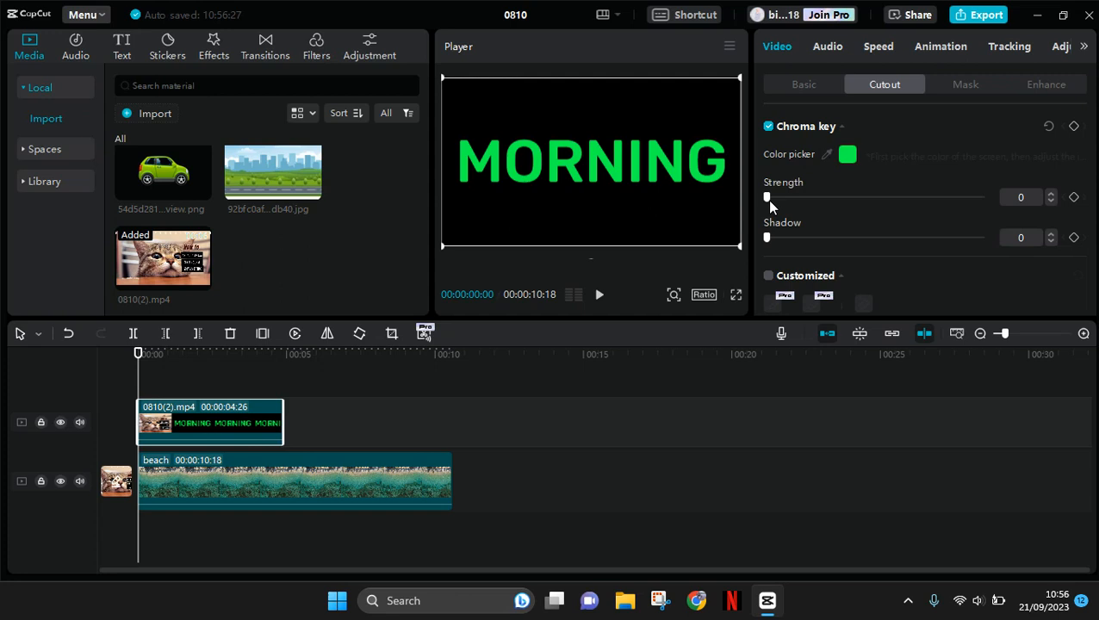
{"action": "left_click_drag", "start_coordinate": [767, 197], "coordinate": [982, 197]}
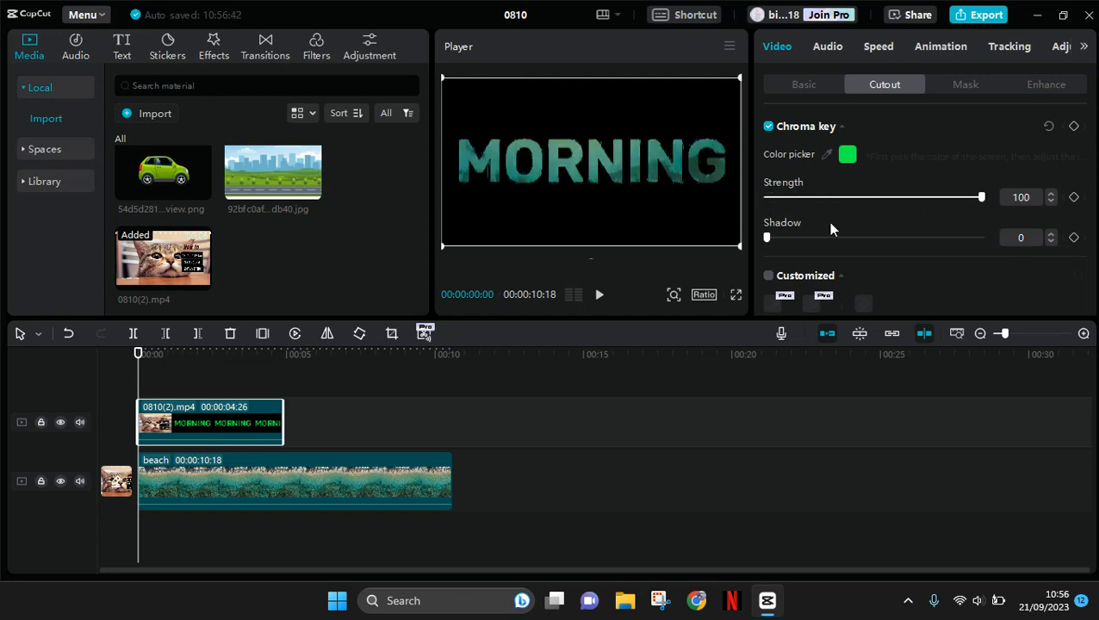
{"action": "left_click_drag", "start_coordinate": [767, 237], "coordinate": [873, 237]}
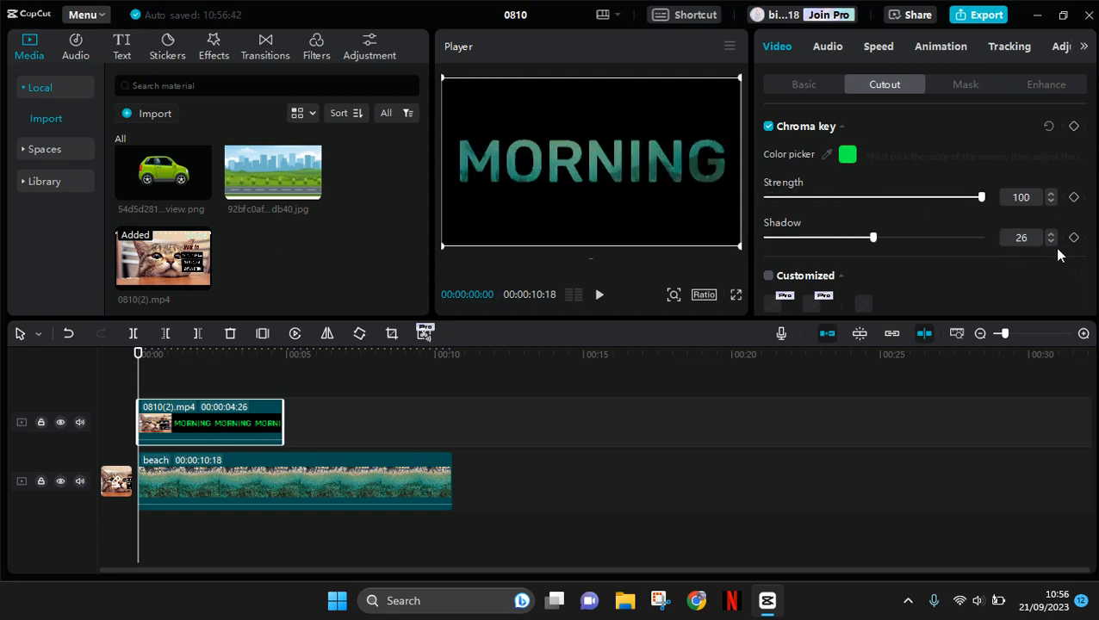
{"action": "left_click_drag", "start_coordinate": [873, 237], "coordinate": [983, 237]}
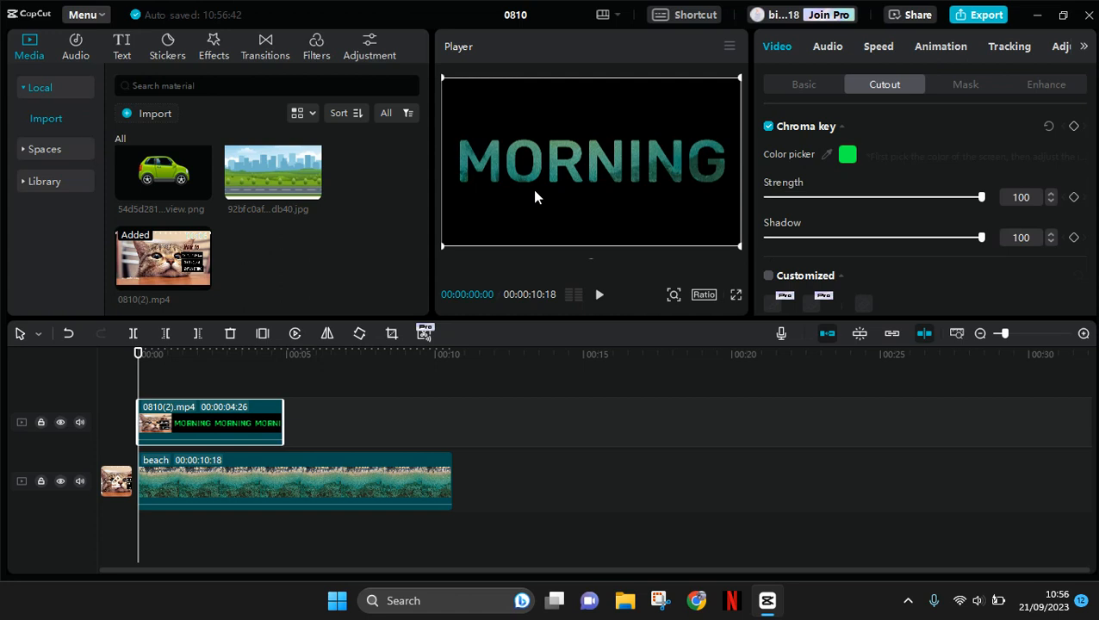
{"action": "mouse_move", "coordinate": [382, 254]}
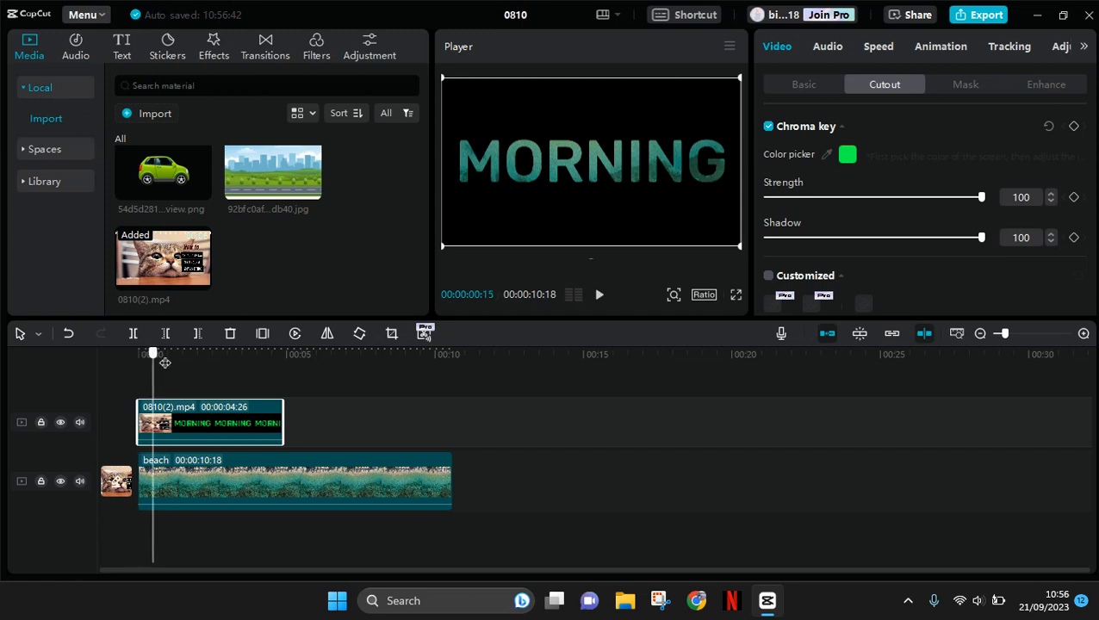
{"action": "left_click_drag", "start_coordinate": [152, 353], "coordinate": [157, 353]}
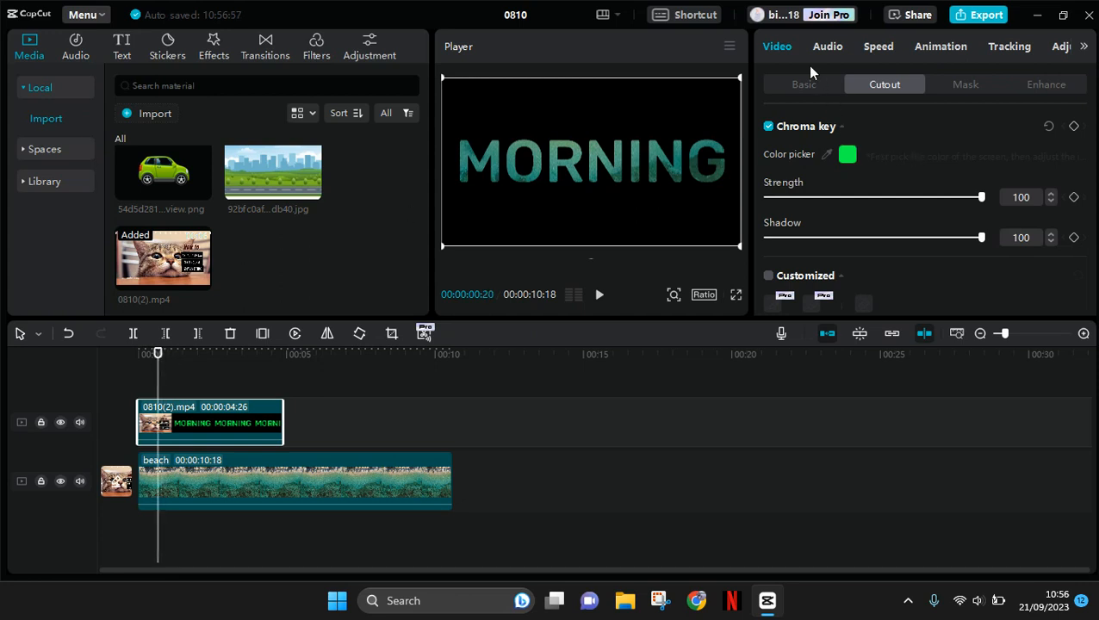
- Add Position & Size keyframes near the clip's start and near its end
{"action": "left_click", "coordinate": [804, 83]}
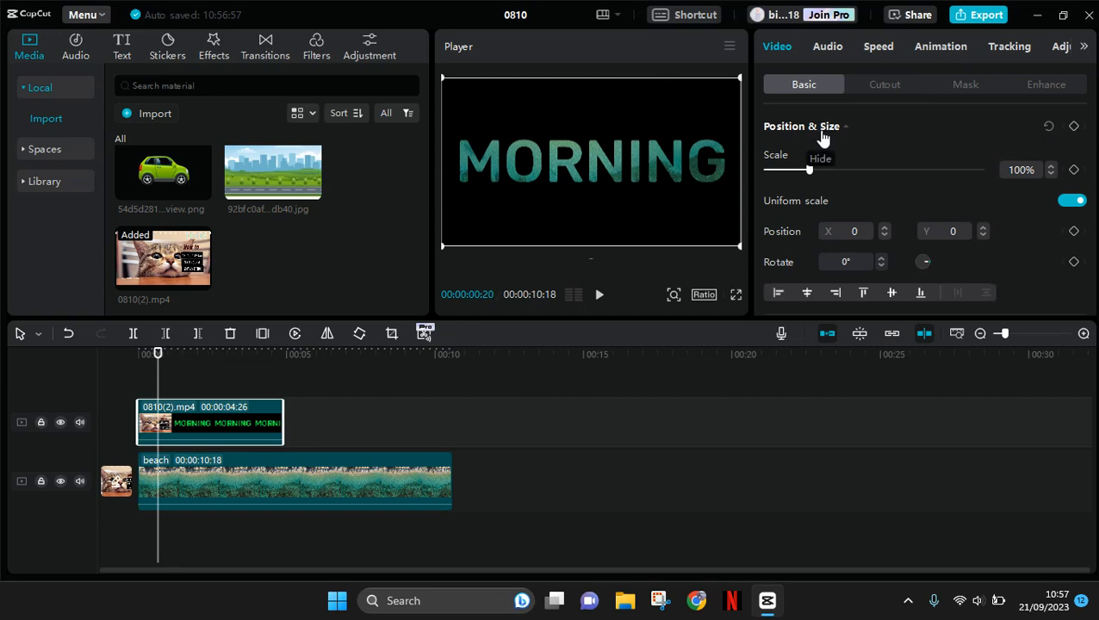
{"action": "mouse_move", "coordinate": [1074, 126]}
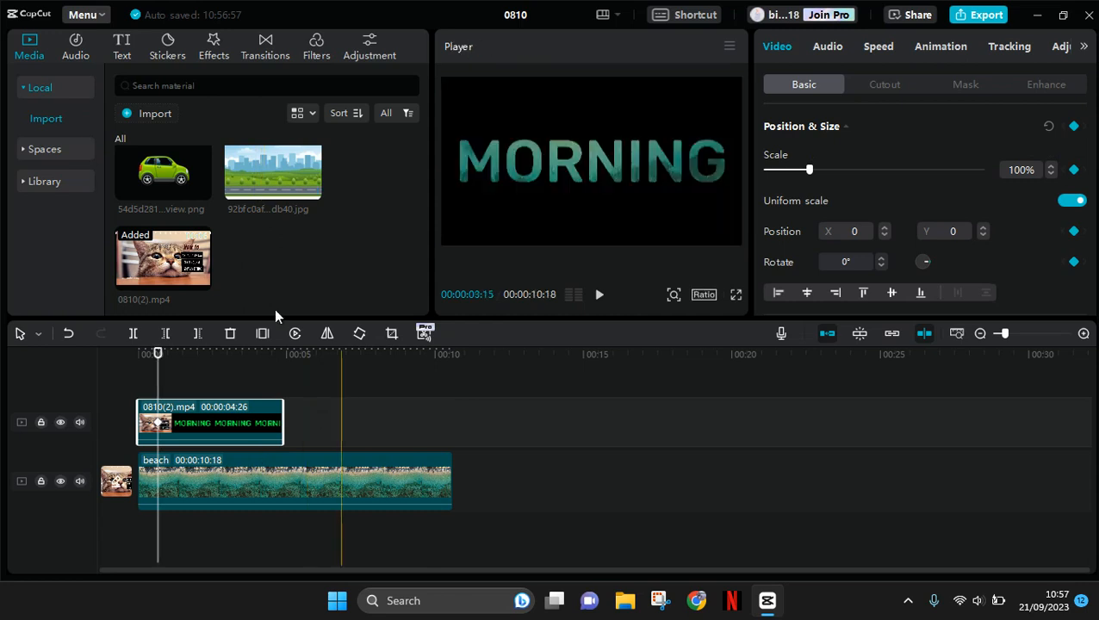
{"action": "left_click", "coordinate": [177, 353]}
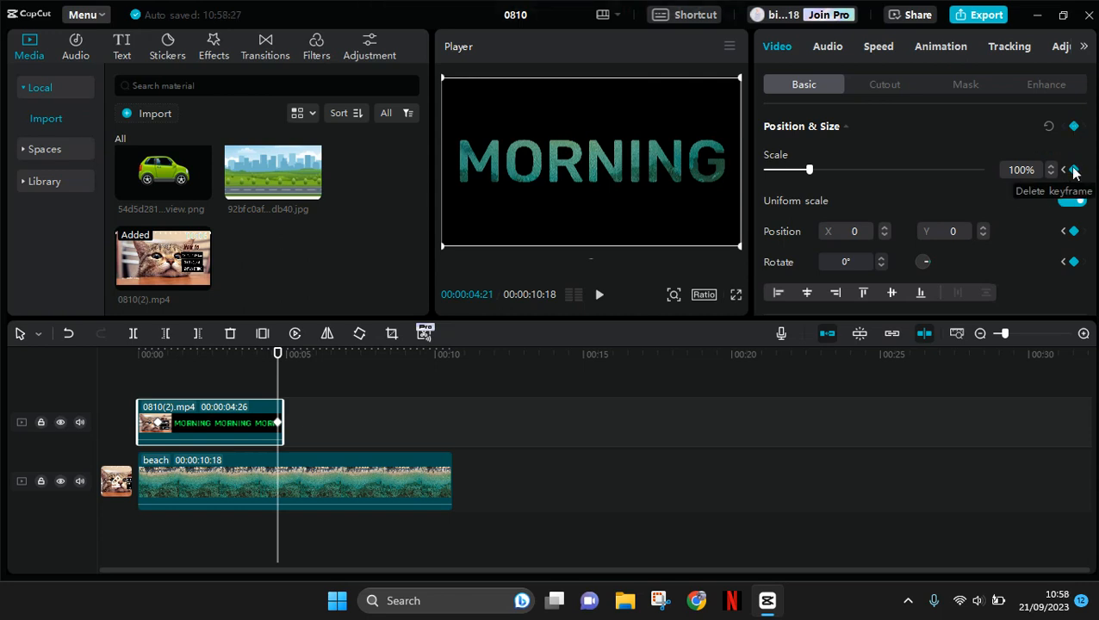
{"action": "mouse_move", "coordinate": [963, 176]}
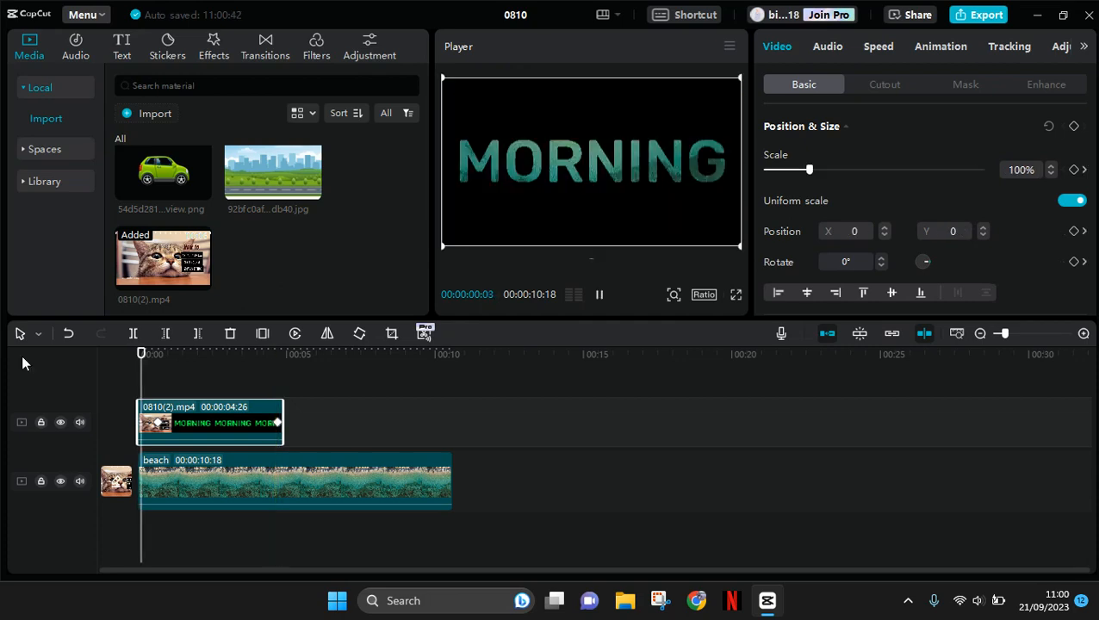
- Play the project from the beginning to preview the beach showing through MORNING
{"action": "left_click", "coordinate": [153, 355]}
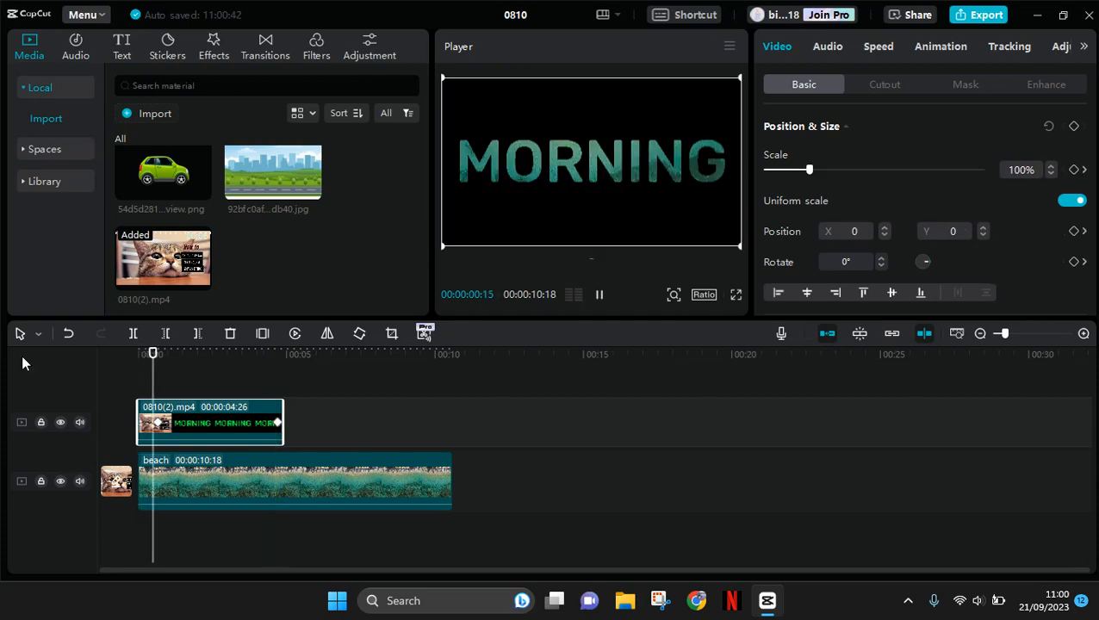